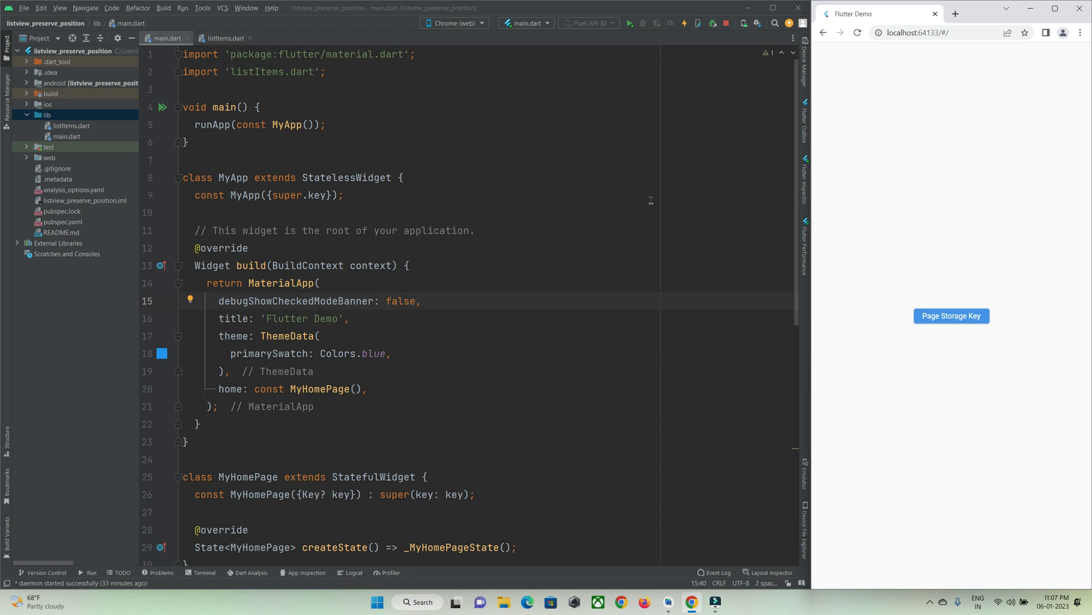
pyautogui.moveTo(899, 240)
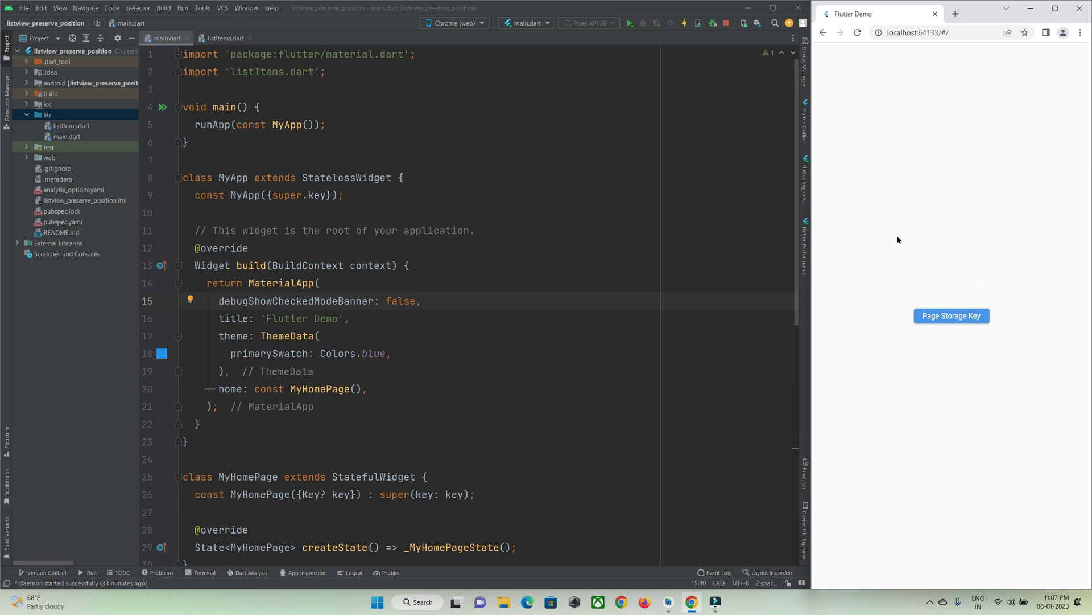
# Open the app's list page twice and scroll down into the middle items.
pyautogui.click(951, 316)
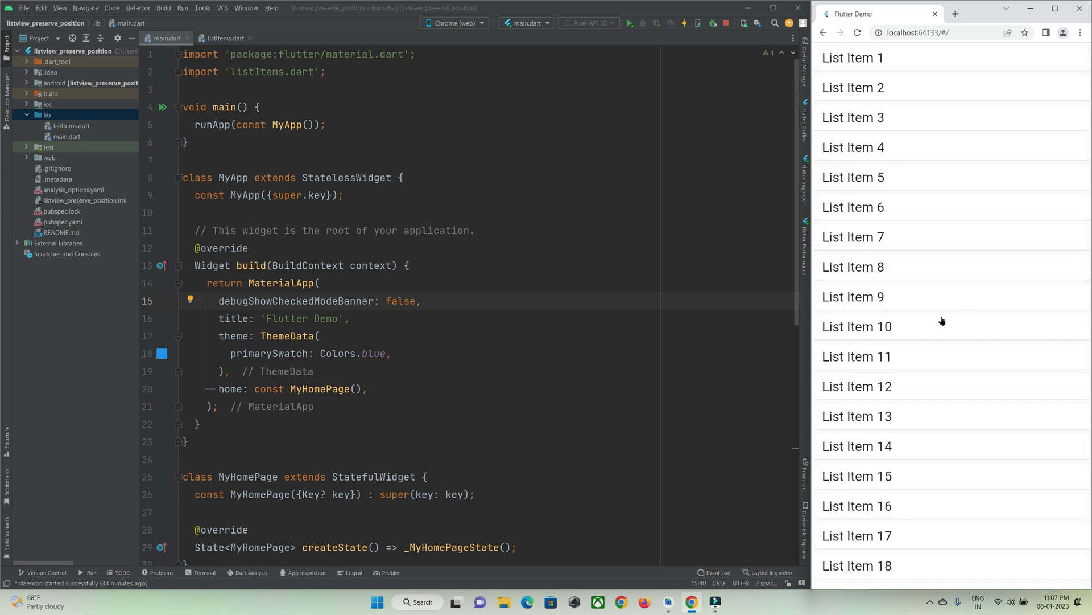
pyautogui.scroll(-3)
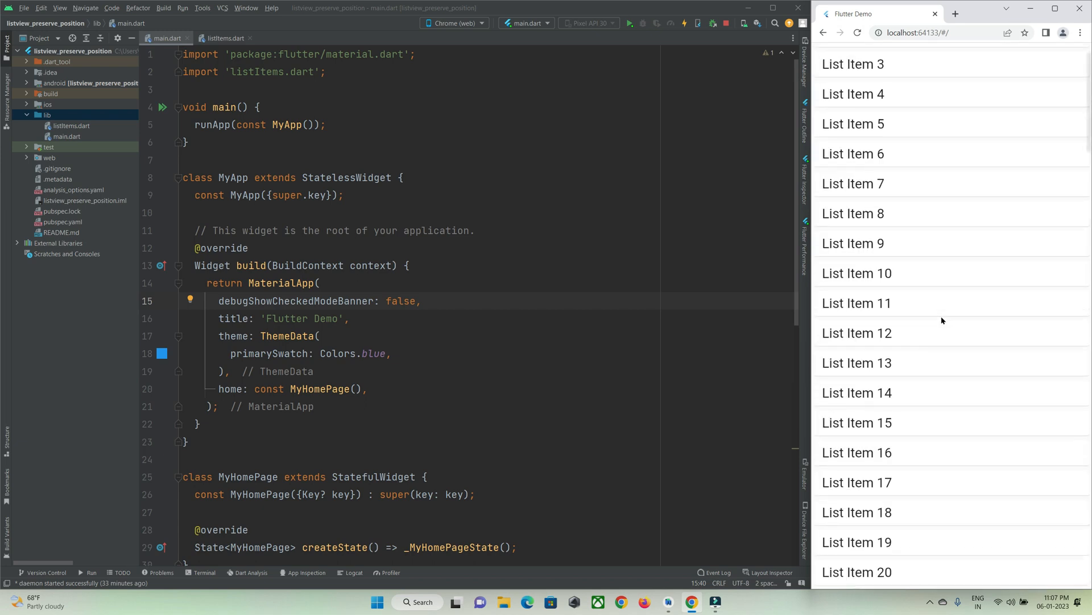
pyautogui.scroll(-3)
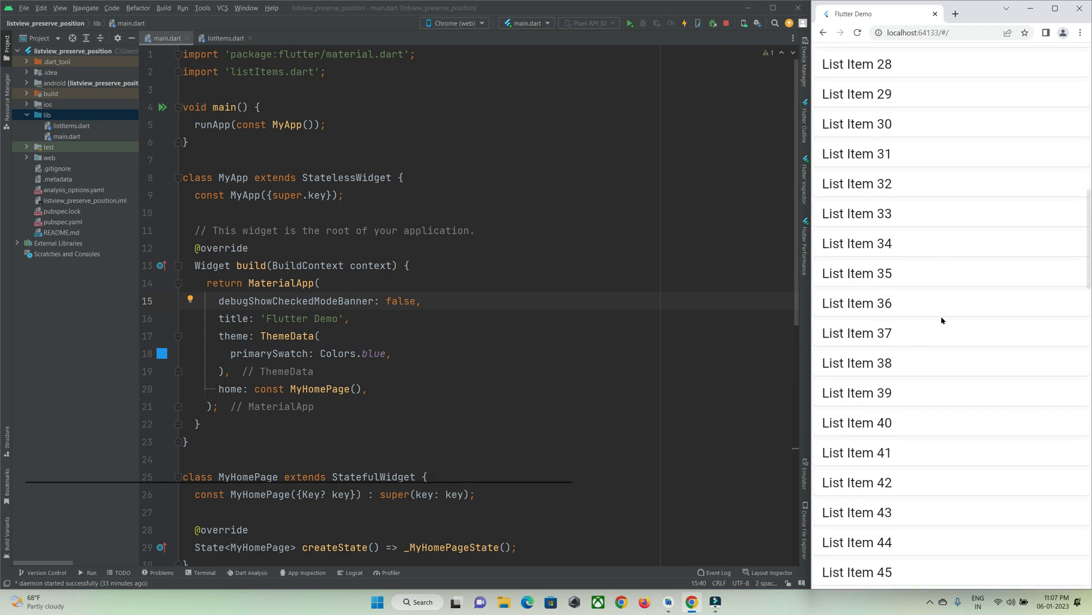
pyautogui.scroll(-3)
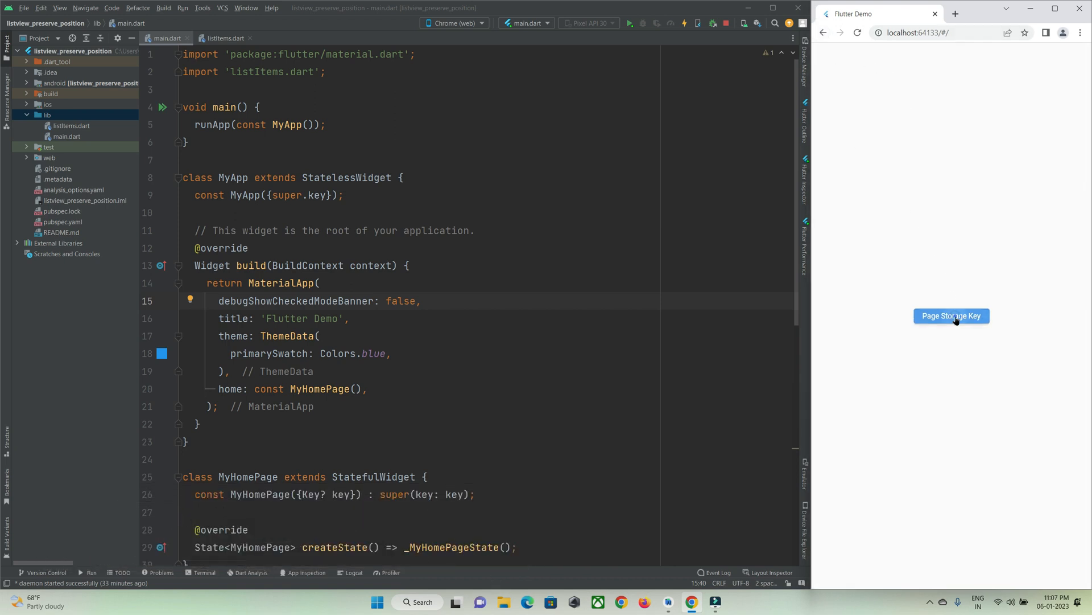
pyautogui.click(951, 316)
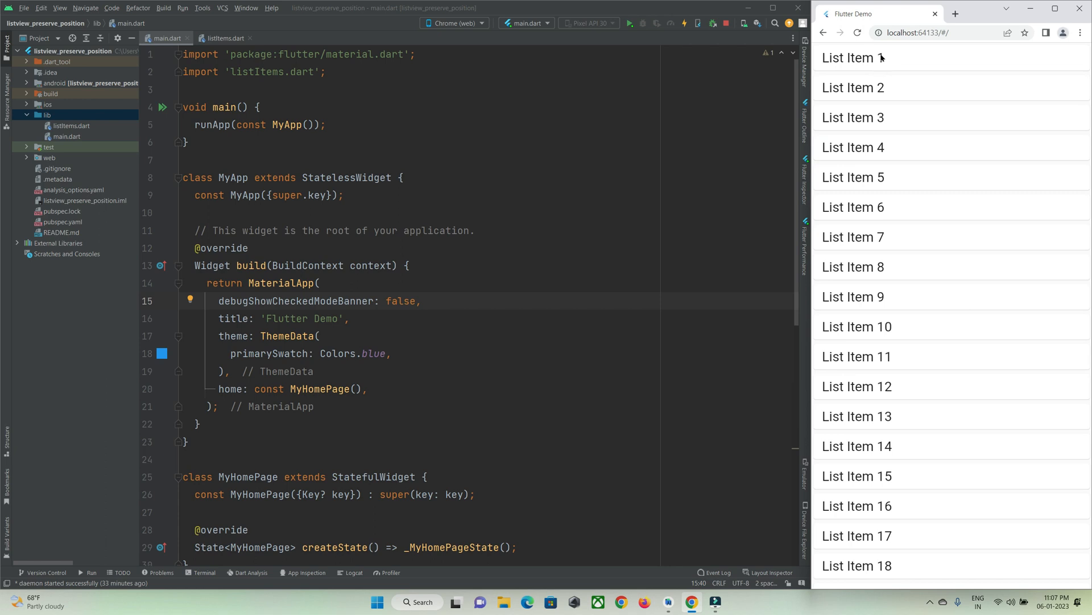
pyautogui.moveTo(925, 183)
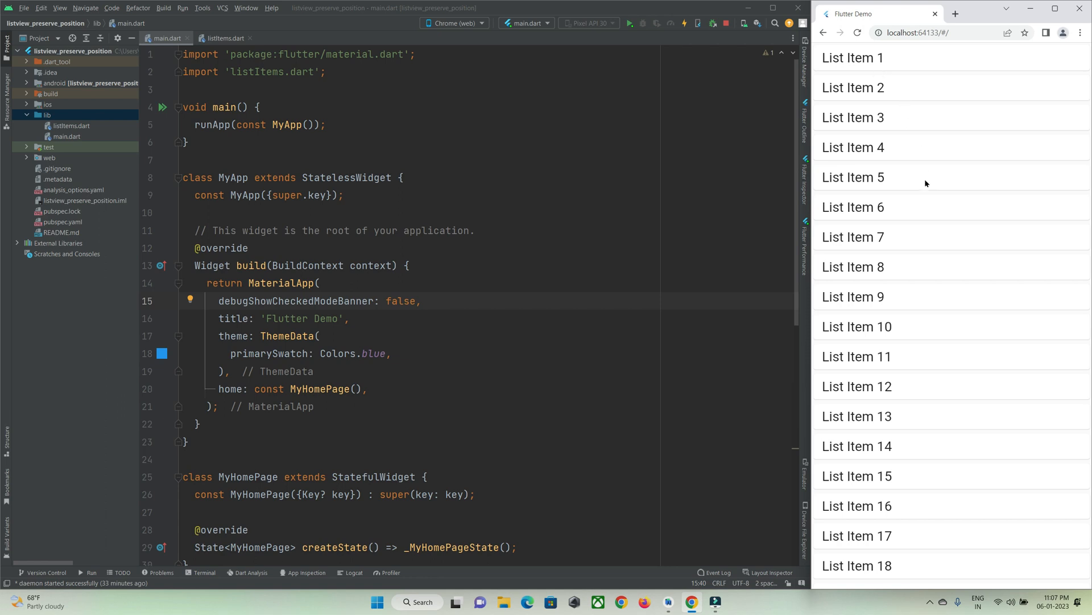
pyautogui.scroll(-3)
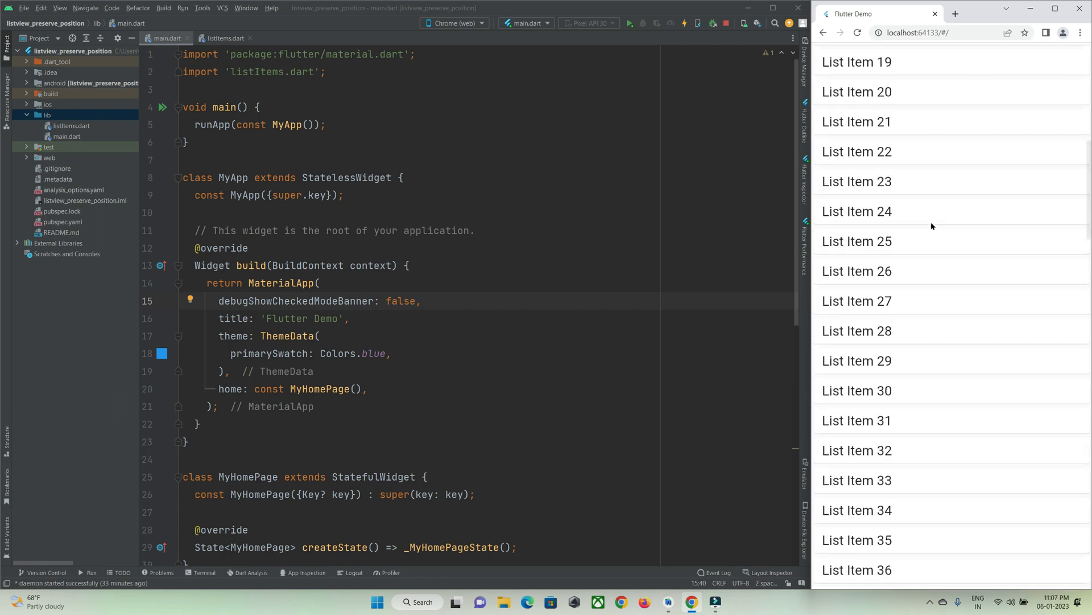
pyautogui.scroll(-3)
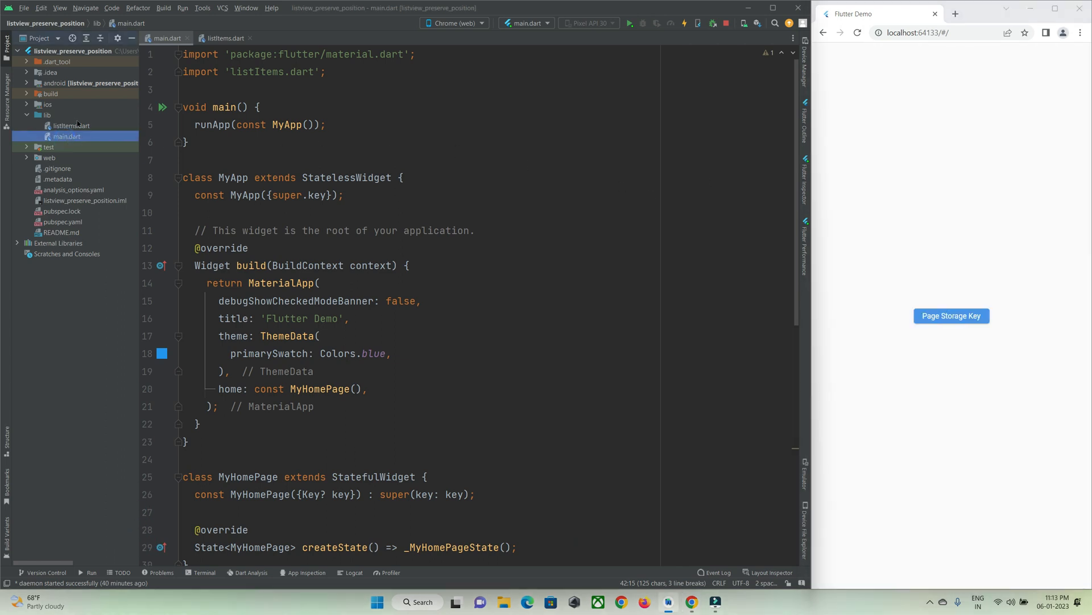
# Review main.dart's Navigator.push code and jump to the MyList definition in listItems.dart.
pyautogui.click(71, 125)
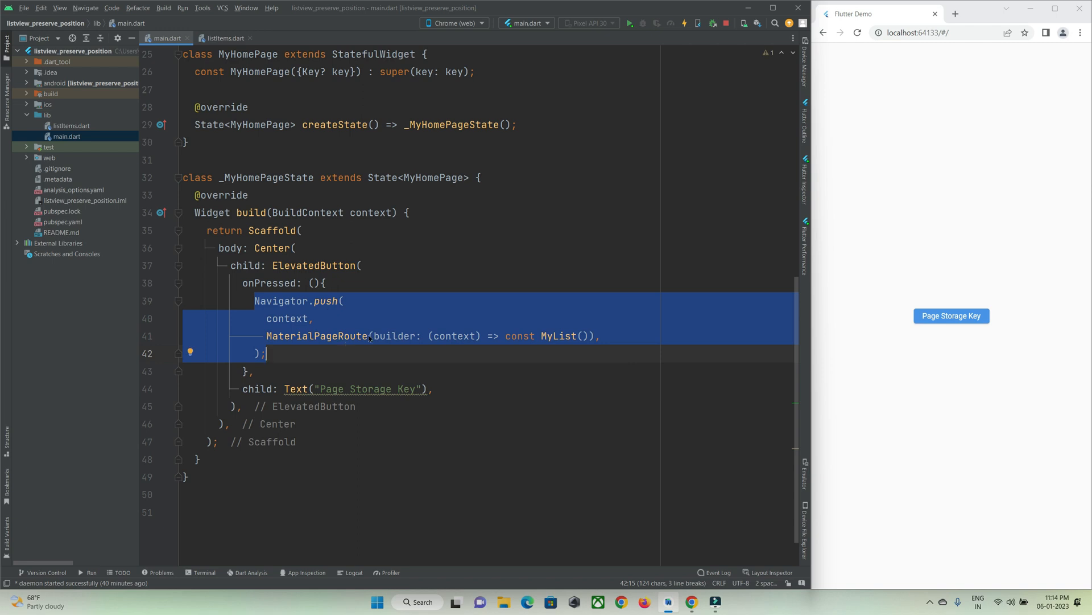
pyautogui.moveTo(361, 335)
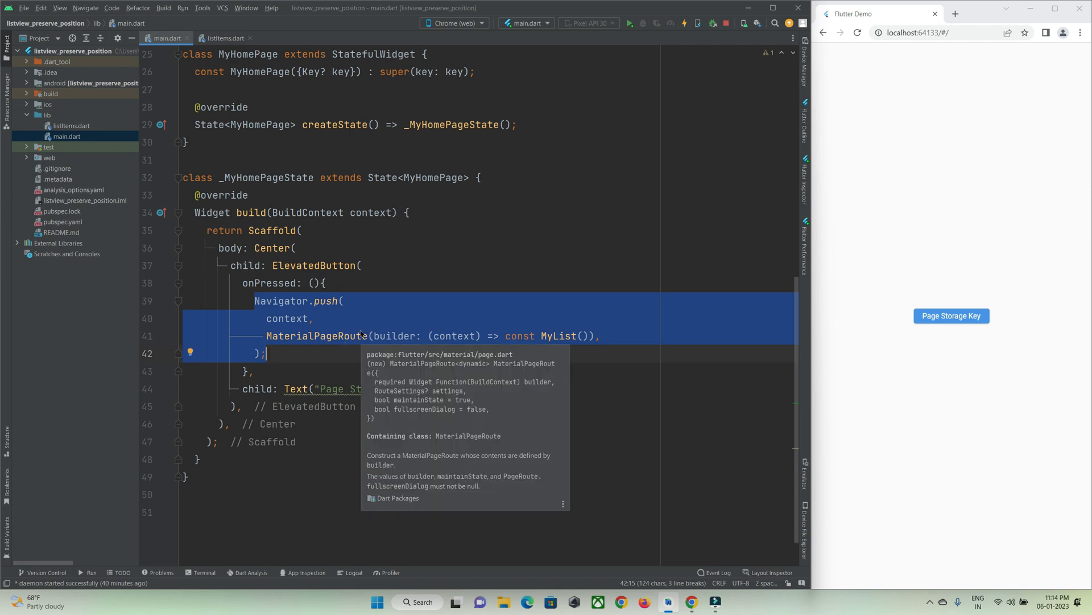
pyautogui.click(224, 37)
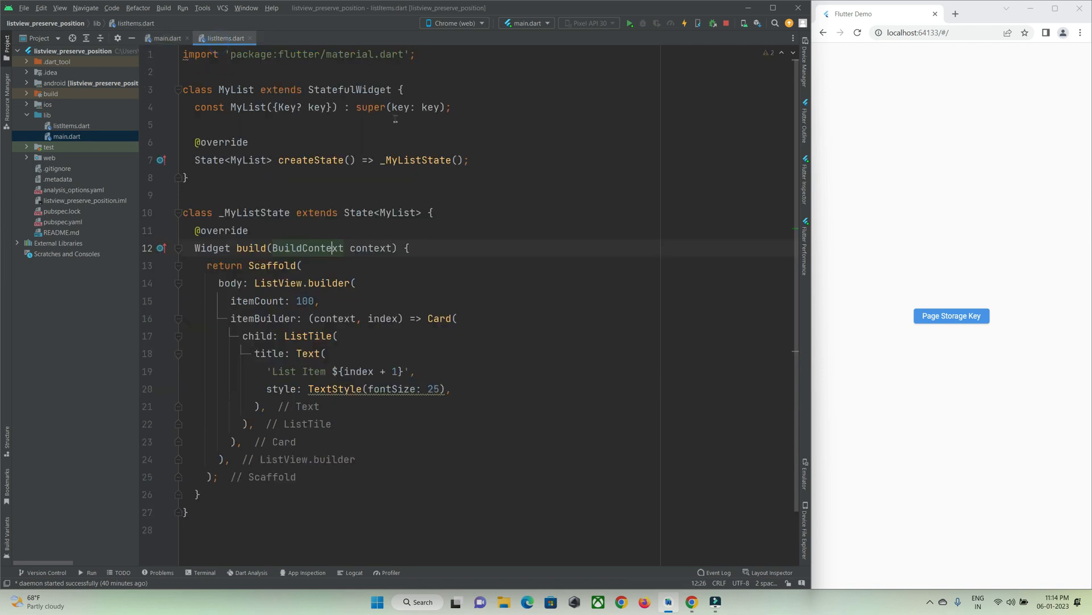
pyautogui.doubleClick(265, 283)
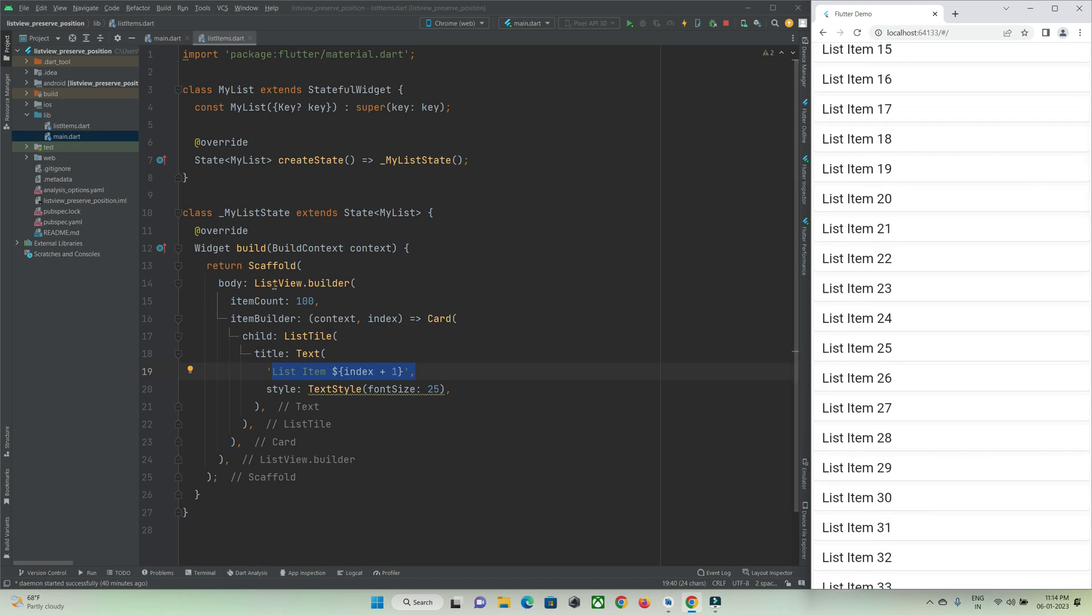
# Add key: PageStorageKey<String>('pageOne') as ListView.builder's first parameter.
pyautogui.click(355, 283)
pyautogui.write('key: ,')
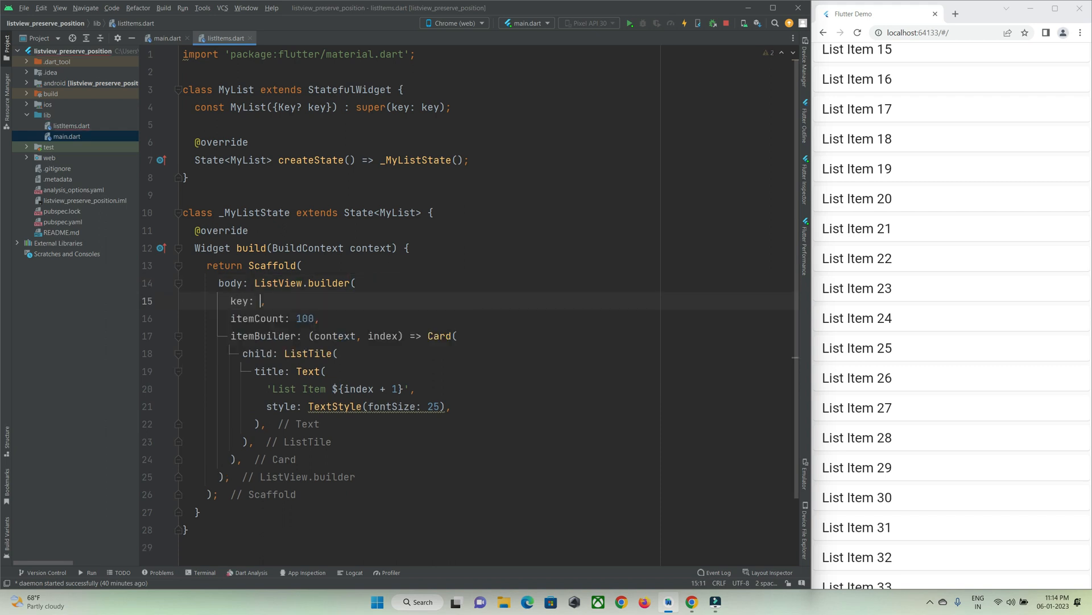
pyautogui.write('P')
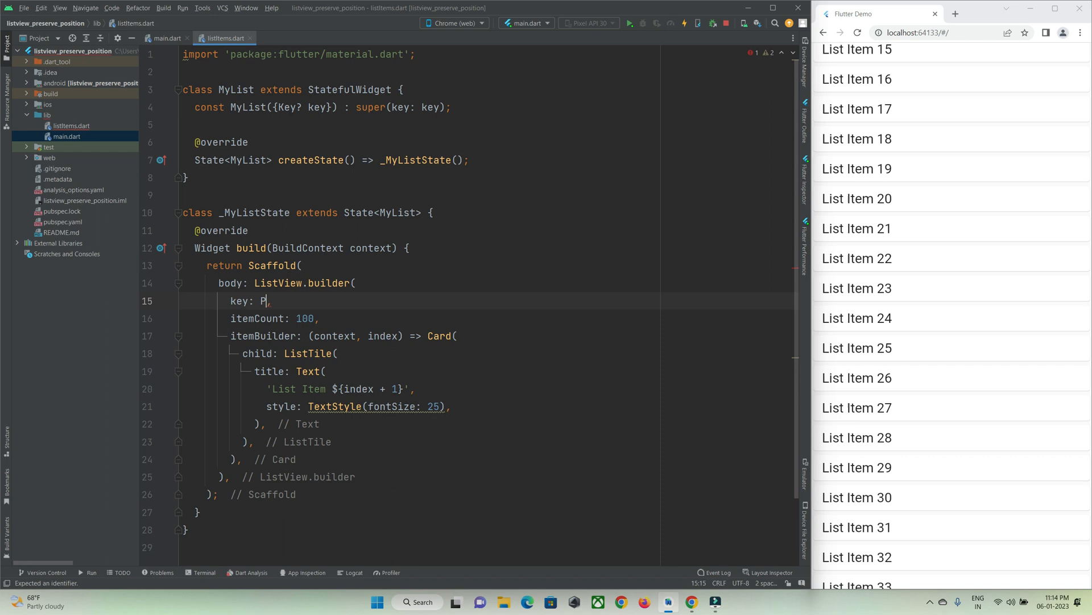
pyautogui.write('ageStorageKey<')
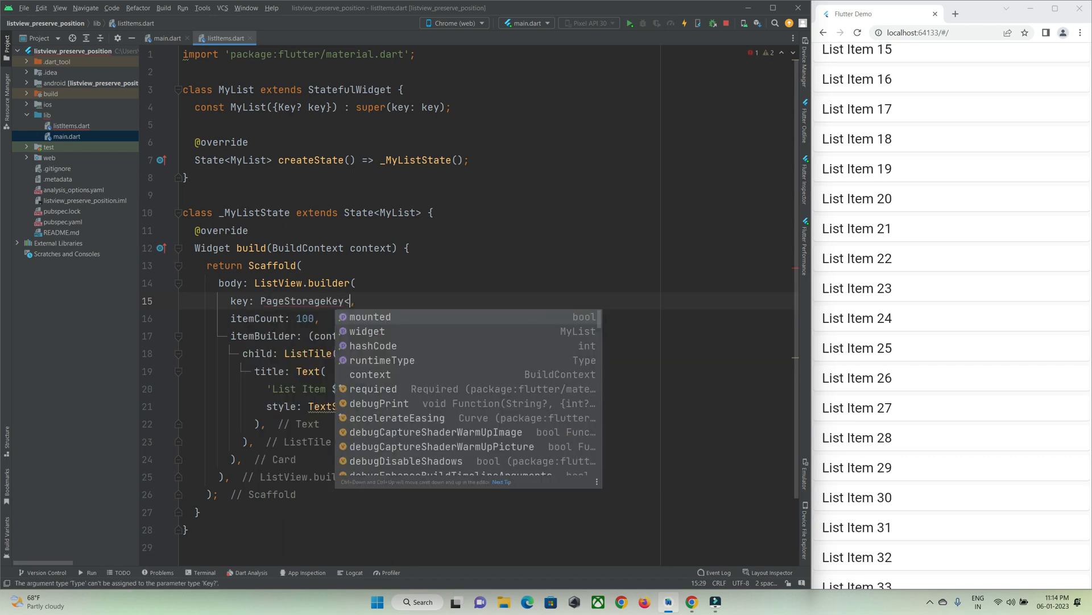
pyautogui.write("String>('")
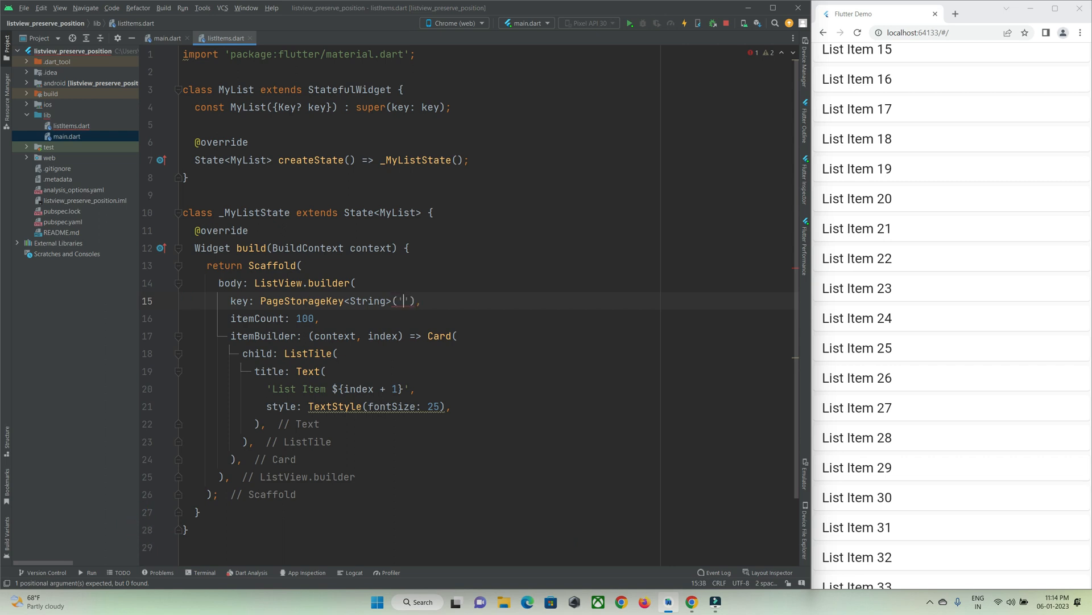
pyautogui.write('page')
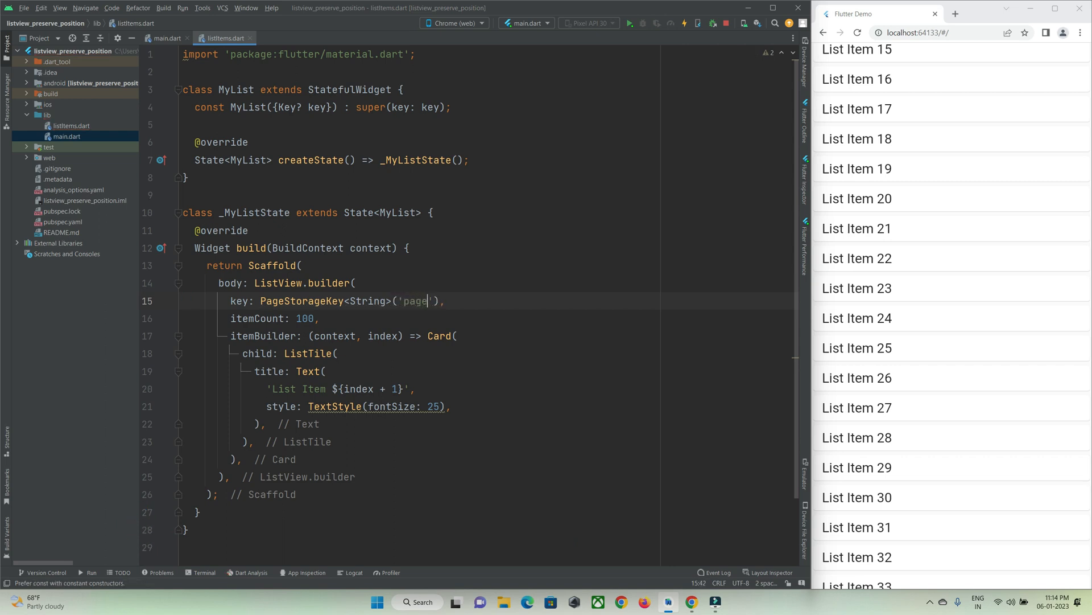
pyautogui.write('One')
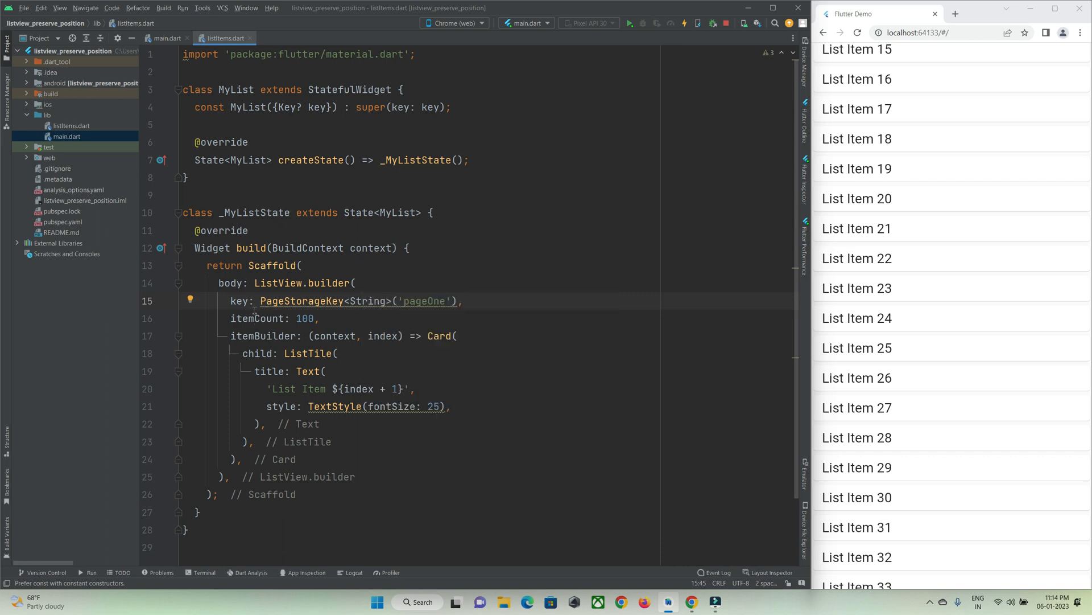
pyautogui.click(306, 283)
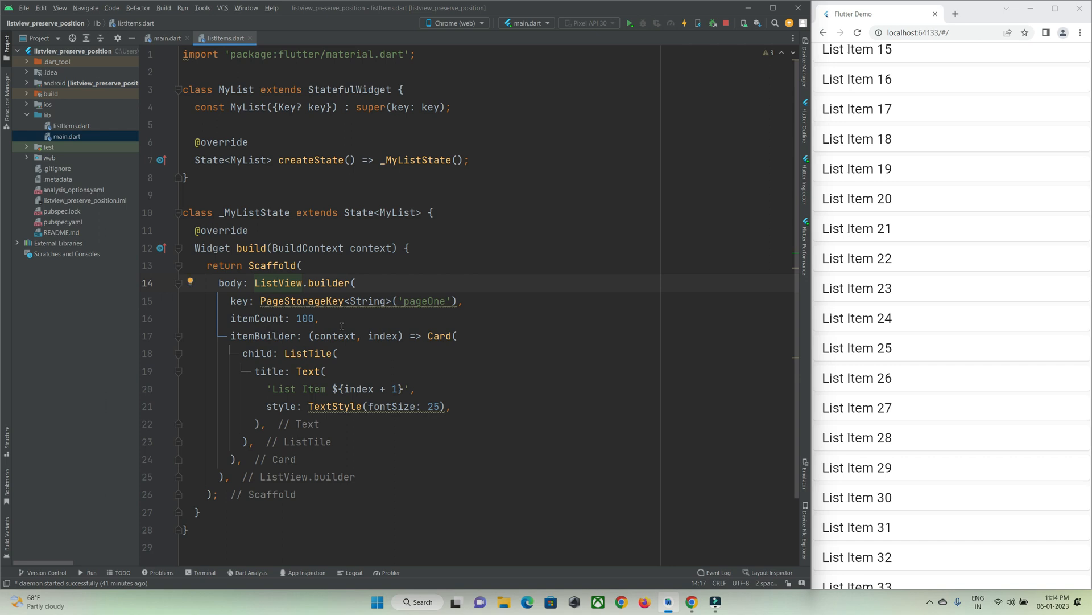
# Wrap ListView.builder with a PageStorage widget that has an empty bucket parameter.
pyautogui.click(190, 282)
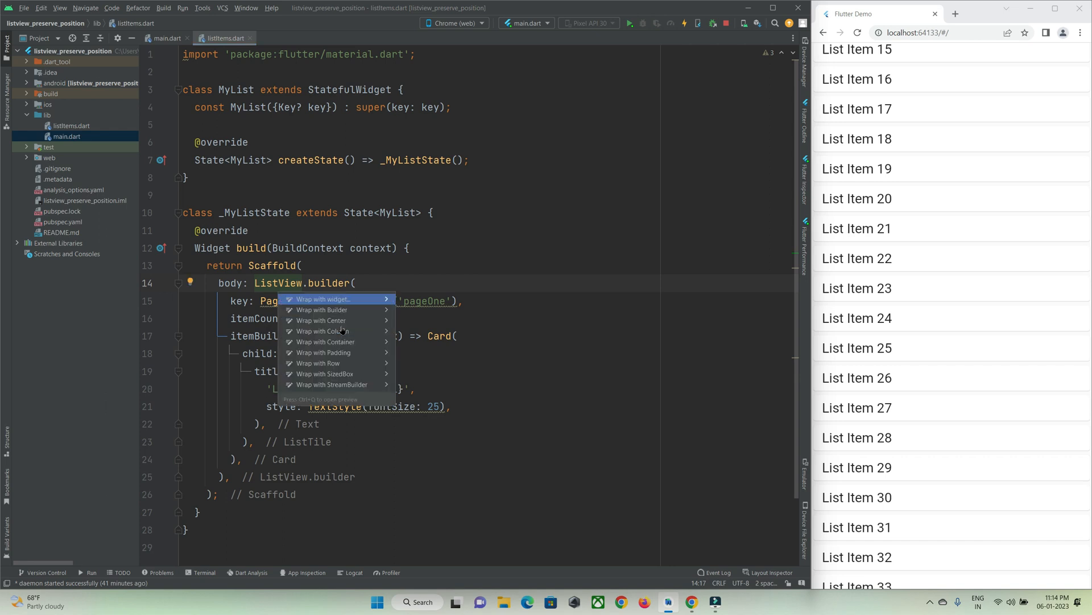
pyautogui.click(323, 298)
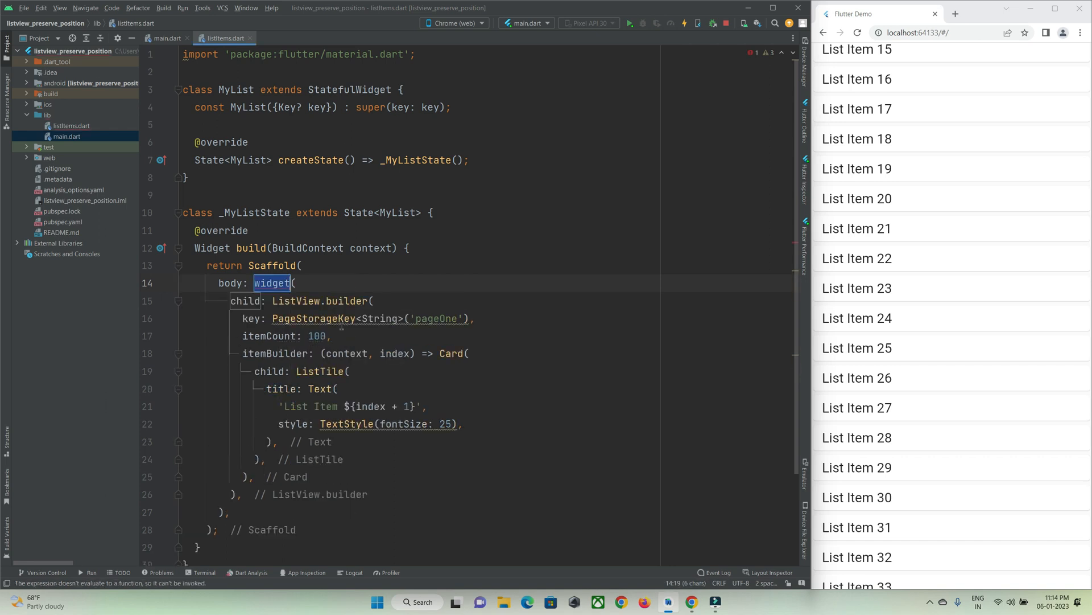
pyautogui.write('PageStorage')
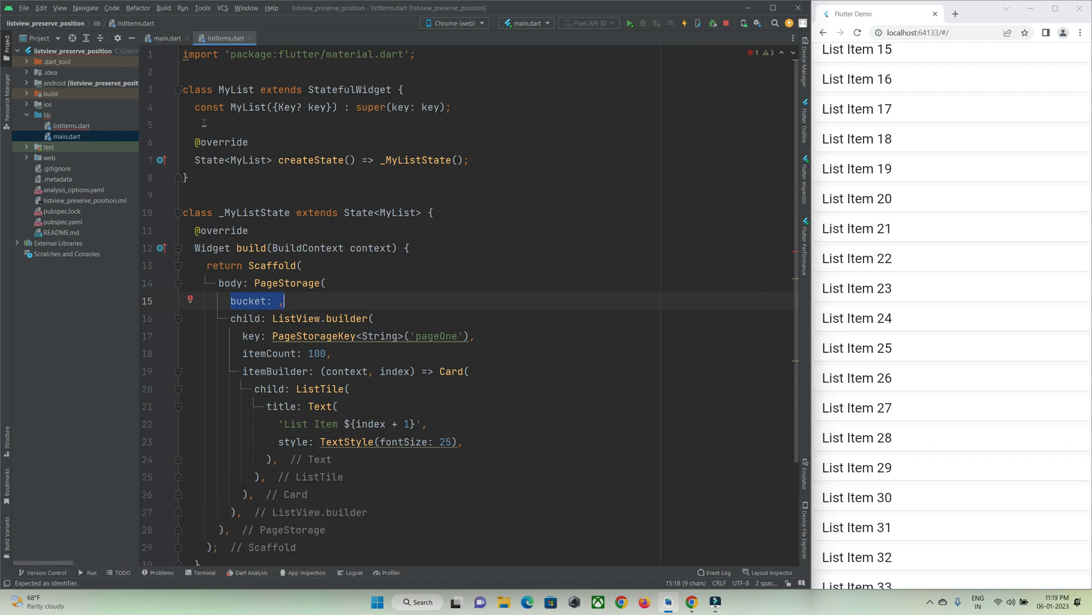
pyautogui.click(209, 71)
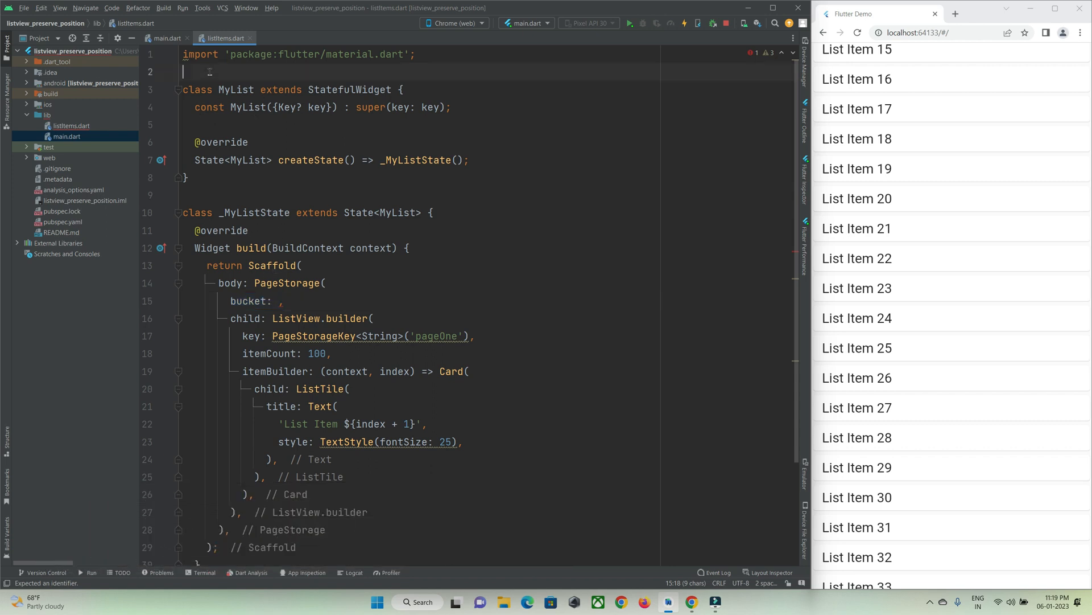
# Declare top-level final pageBucket = PageStorageBucket() and pass pageBucket as PageStorage's bucket.
pyautogui.write('final')
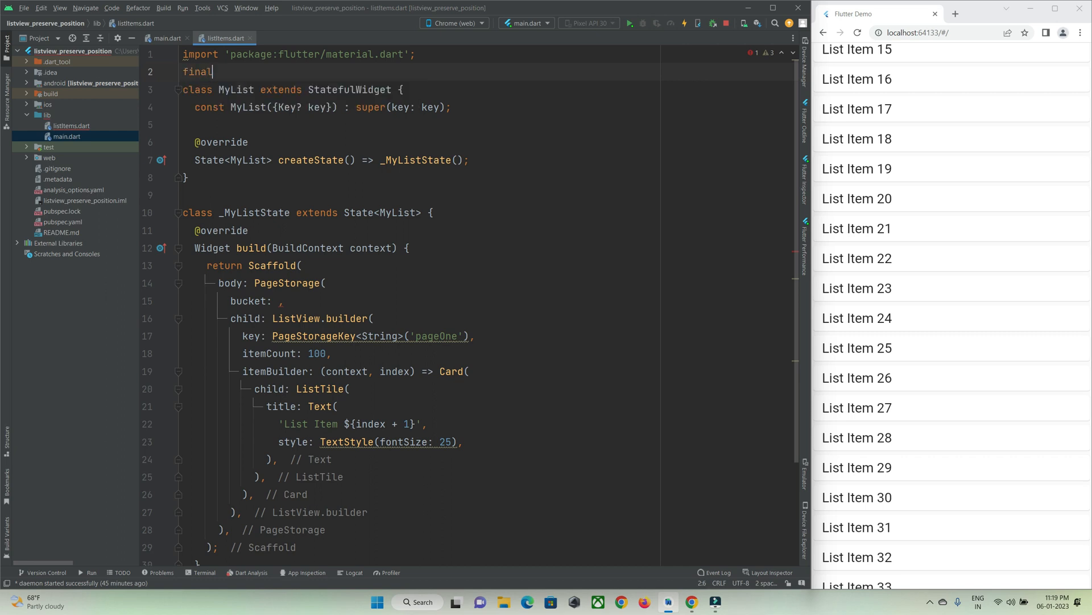
pyautogui.write('page')
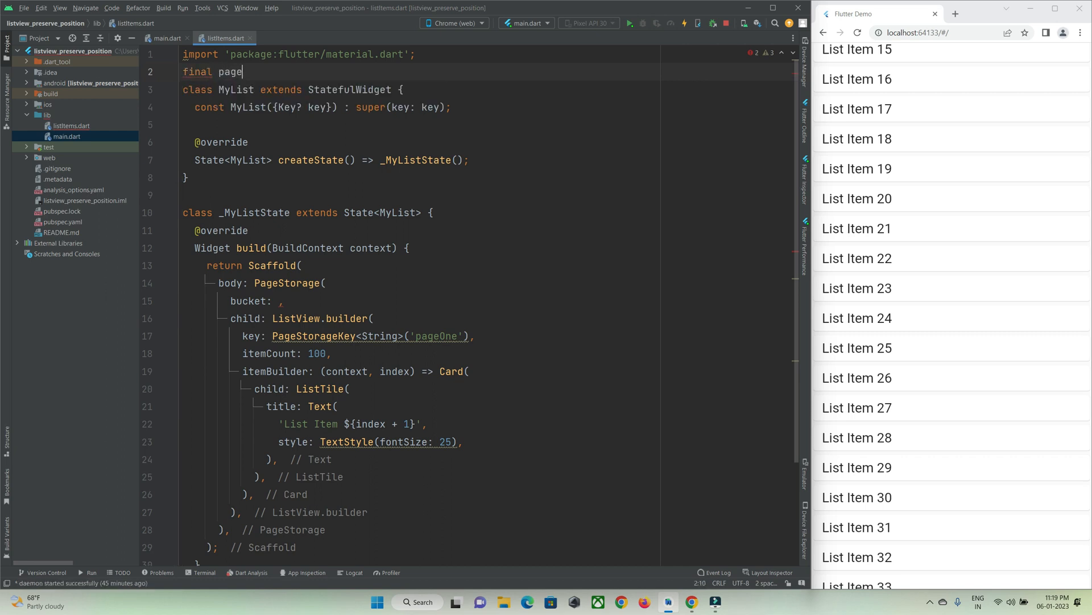
pyautogui.write('Bucket =PageStorageBucket();')
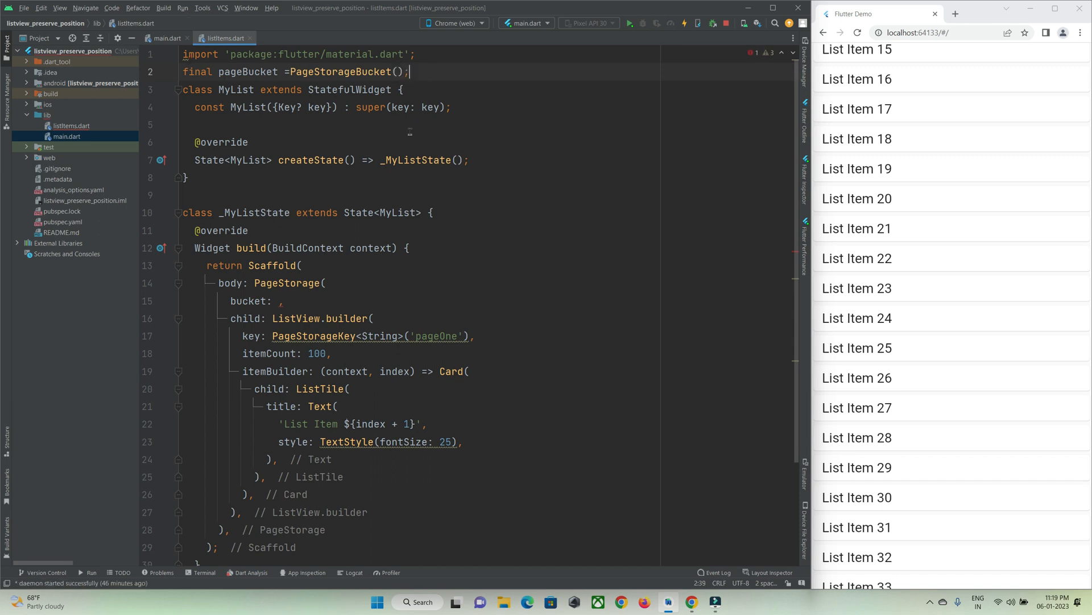
pyautogui.doubleClick(248, 71)
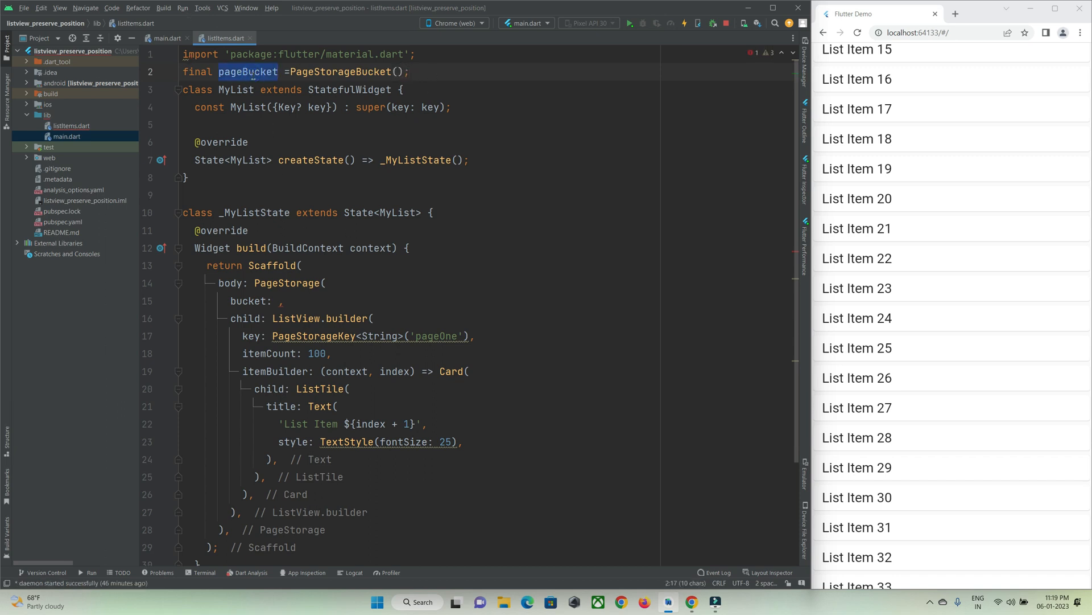
pyautogui.write('pageBucket')
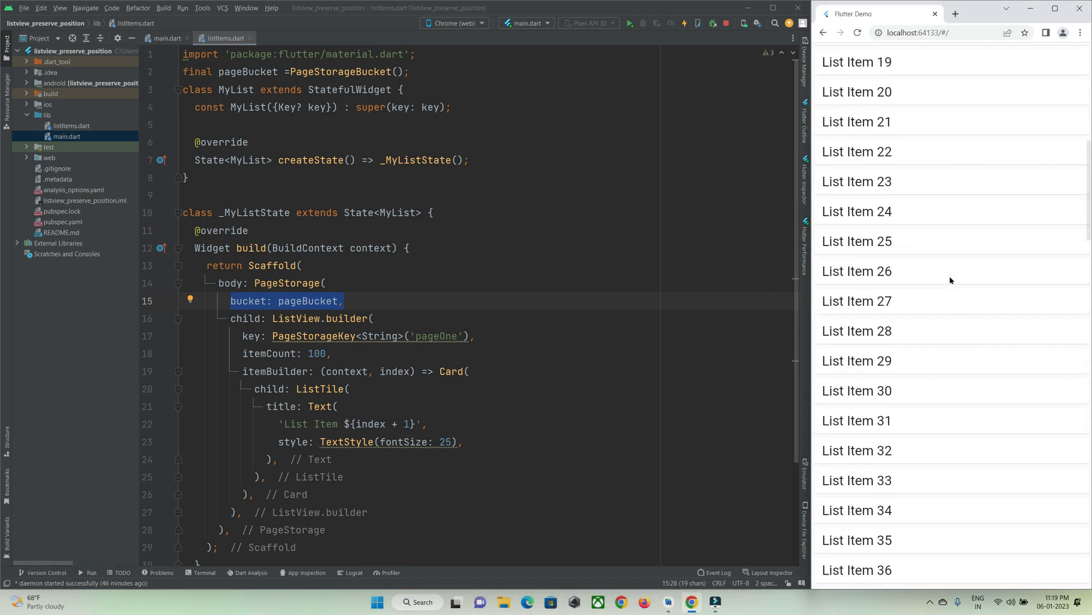
# Scroll the Flutter demo's list in Chrome down to List Item 100.
pyautogui.scroll(-3)
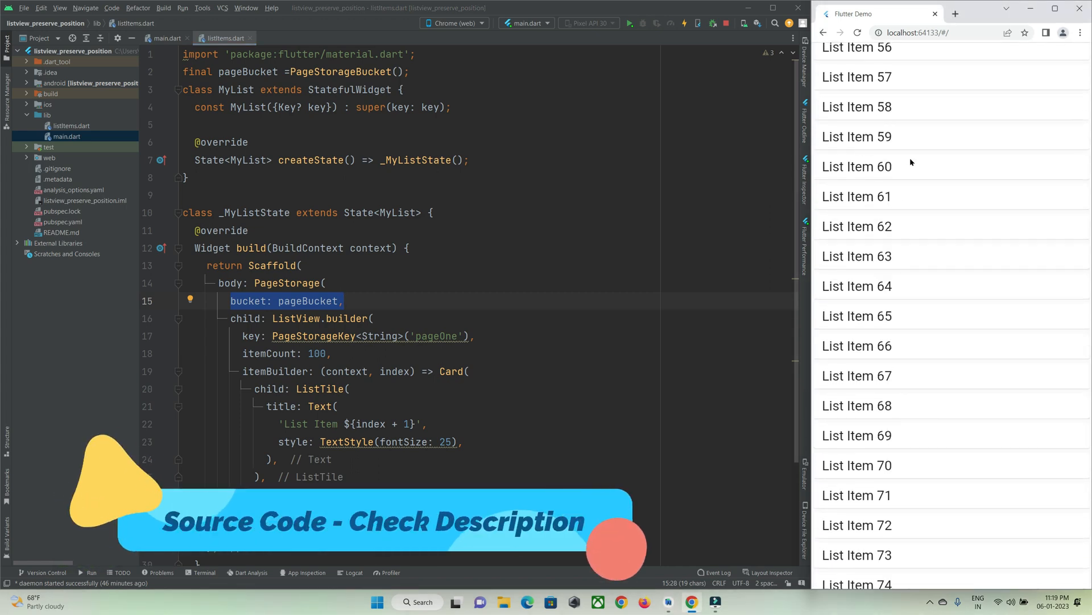
pyautogui.click(823, 32)
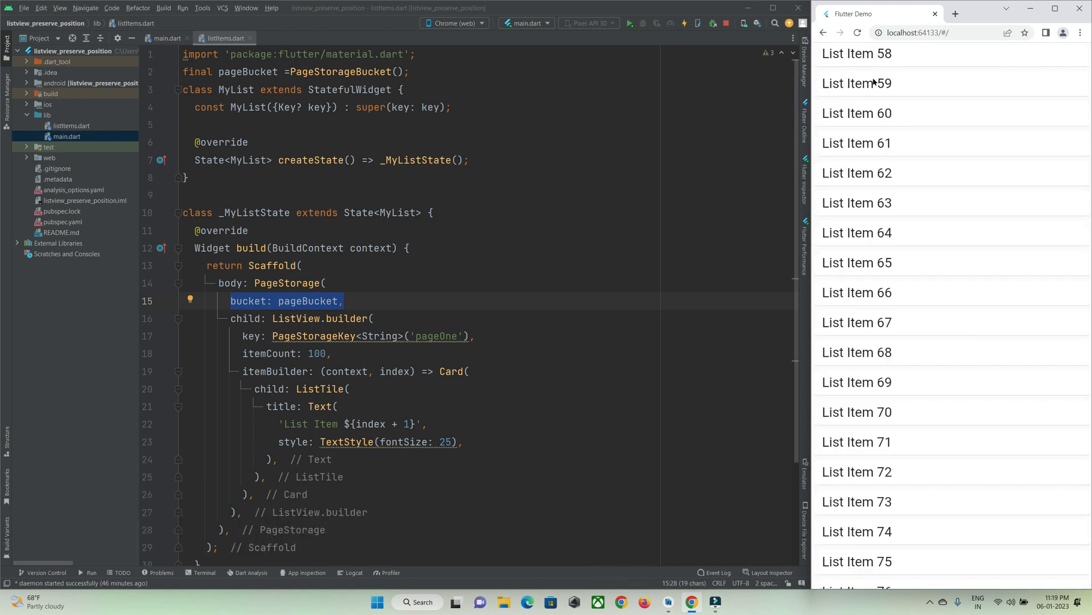
pyautogui.moveTo(856, 79)
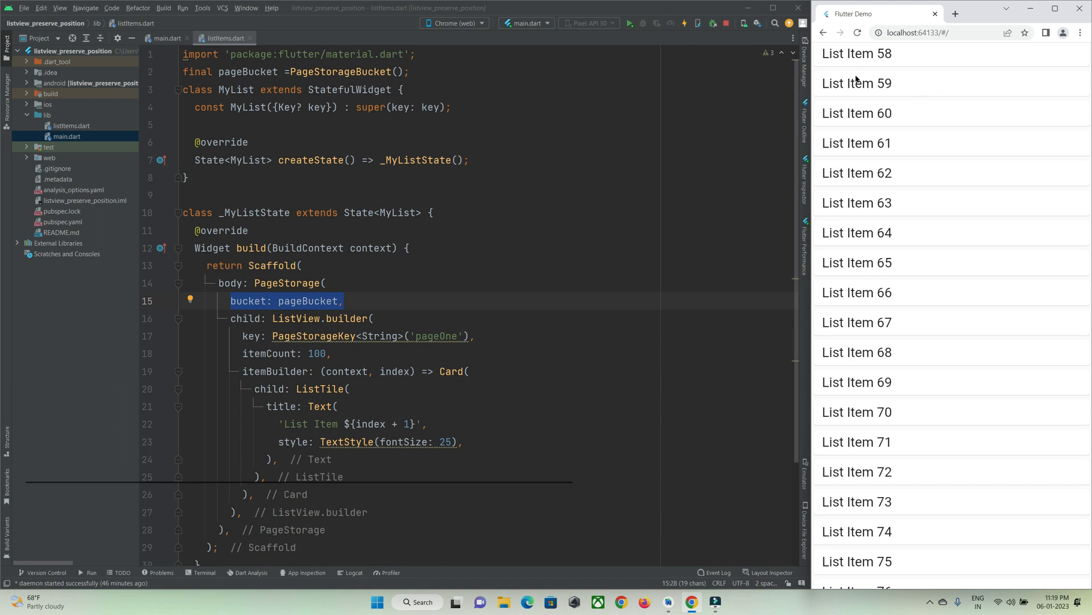
pyautogui.scroll(-3)
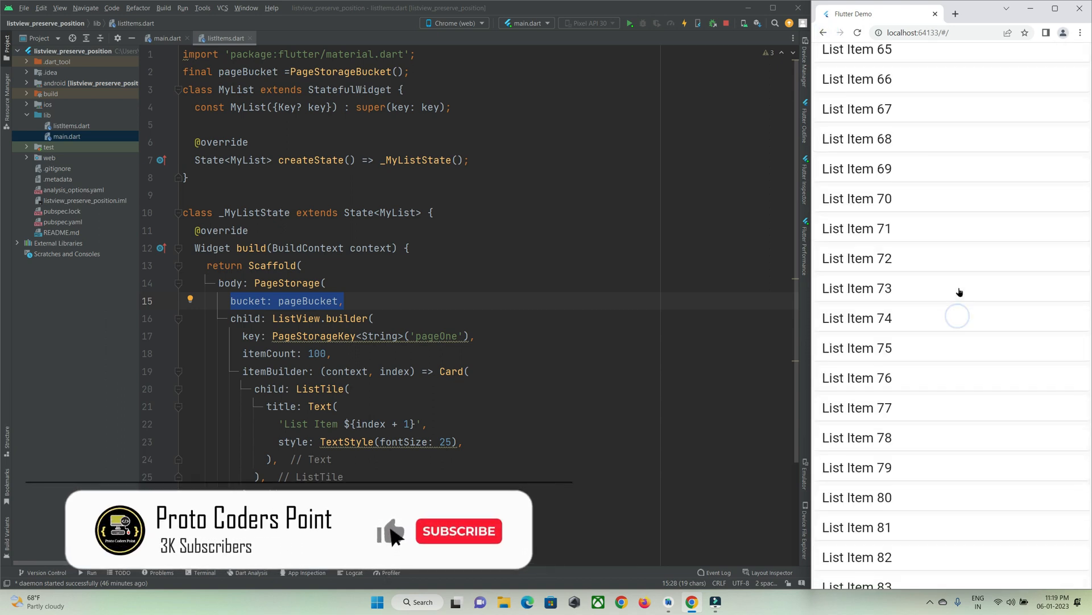
pyautogui.scroll(-3)
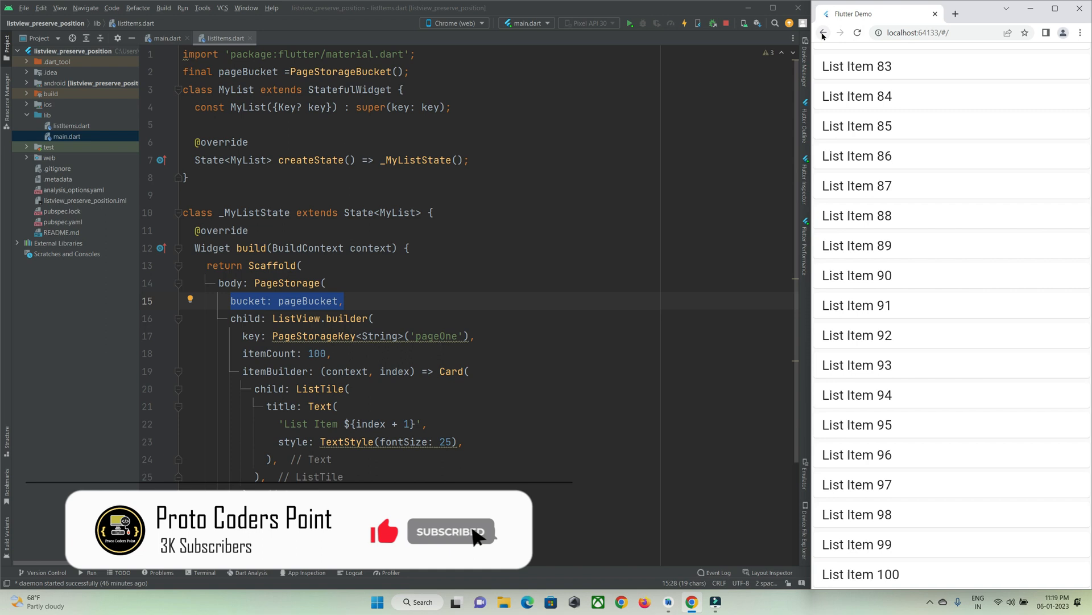